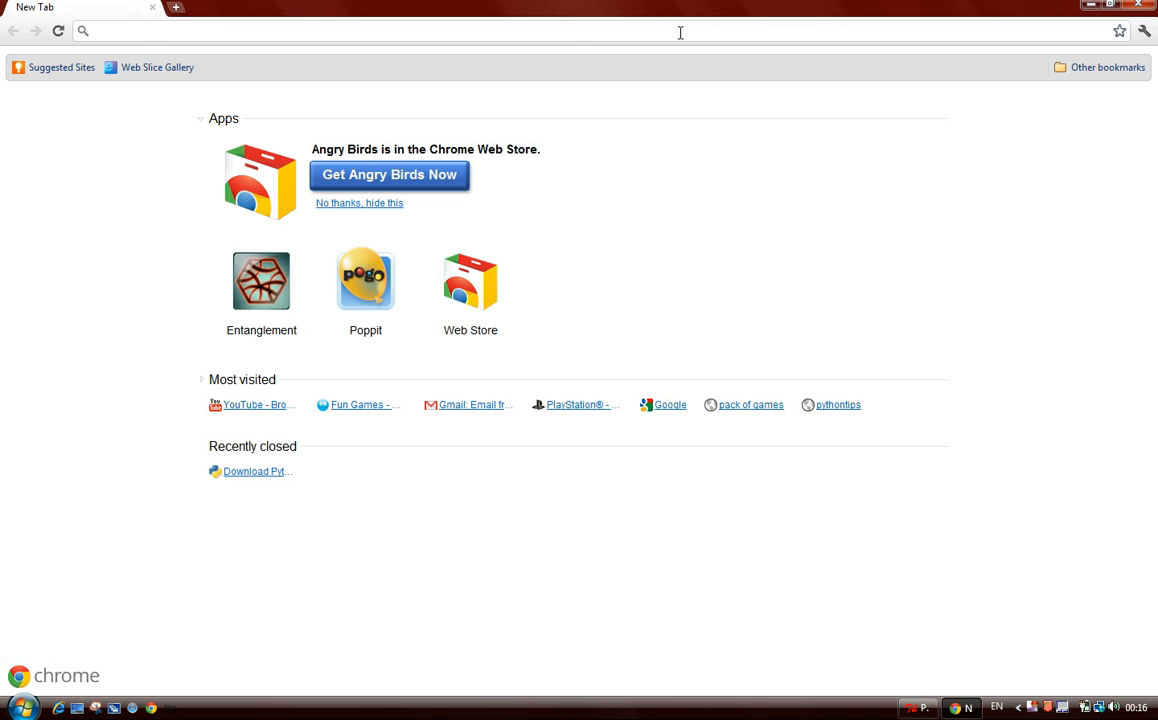
text(ww.python.org)
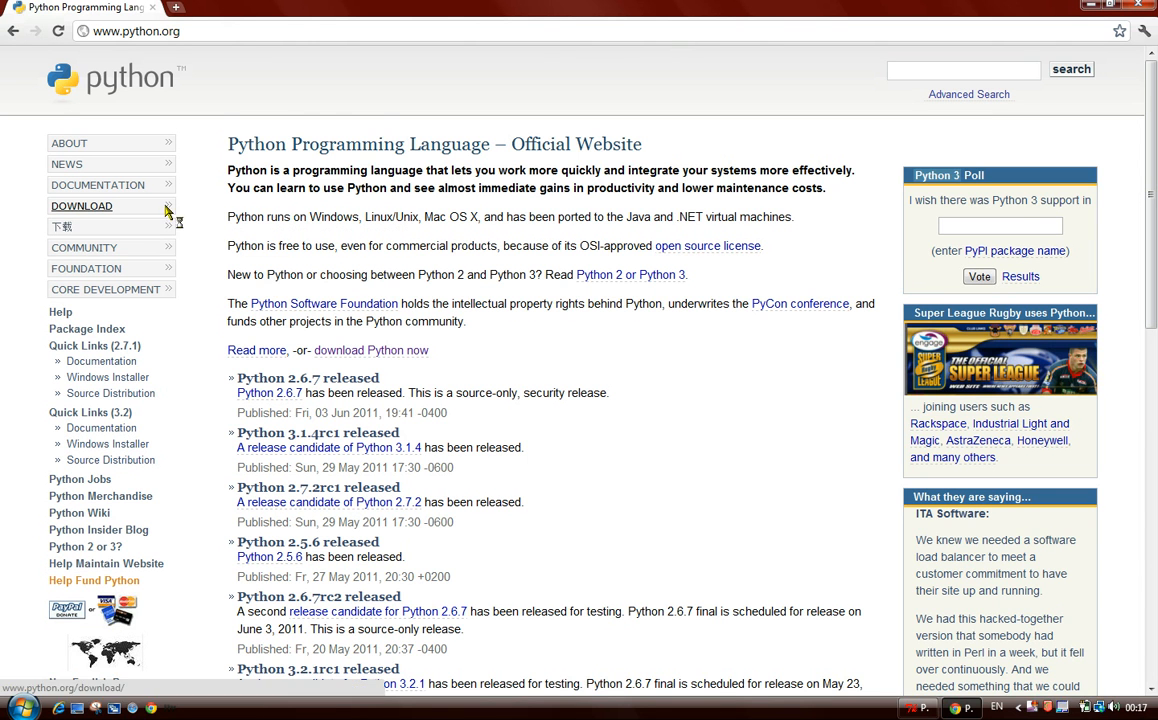
- Go to python.org's DOWNLOAD page listing the Python 2.7.1 and 3.2 installers
click(81, 205)
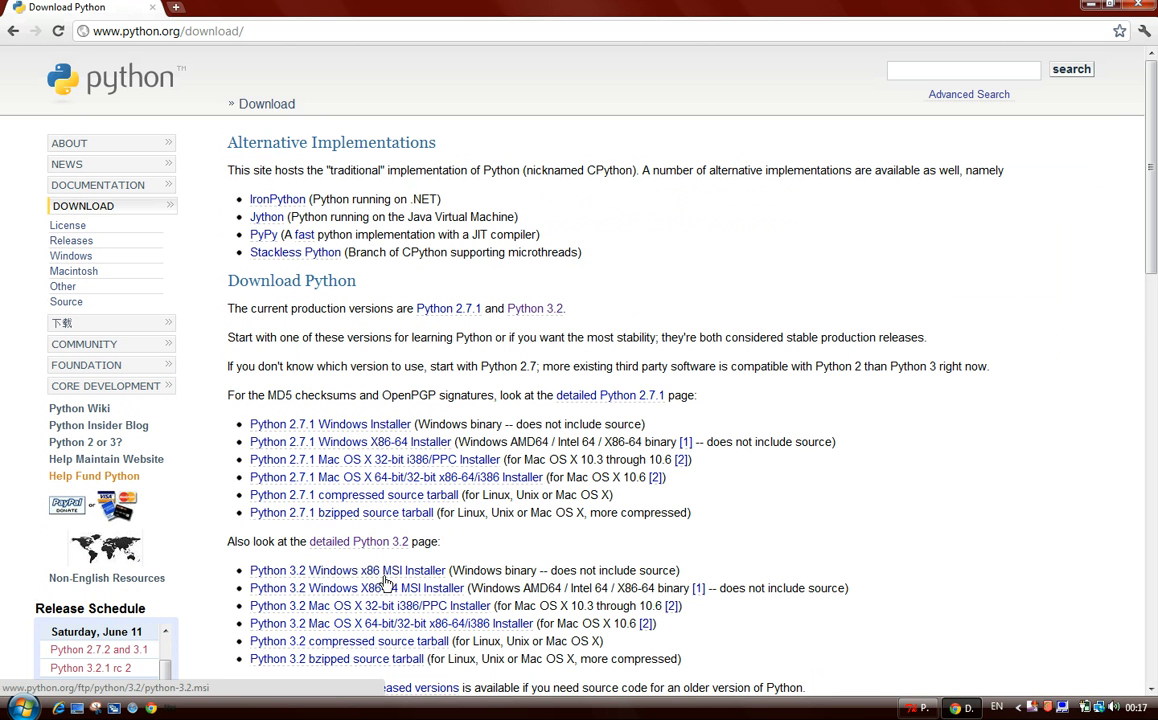
mouse_move(452, 587)
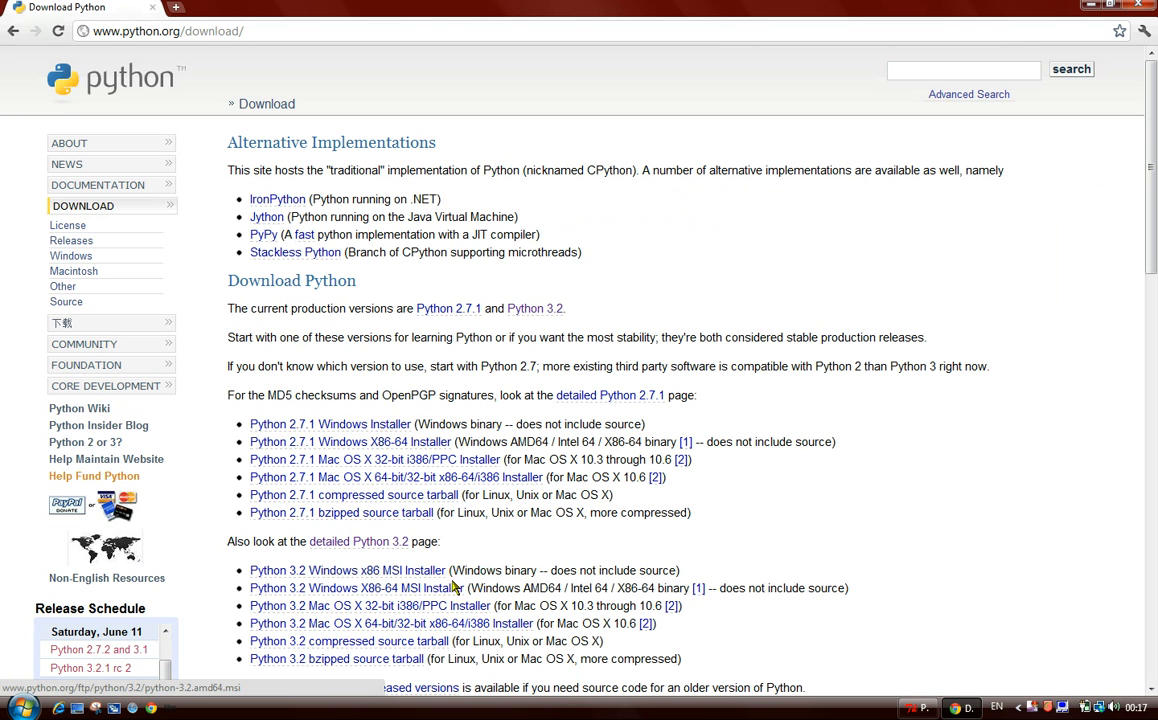
mouse_move(455, 587)
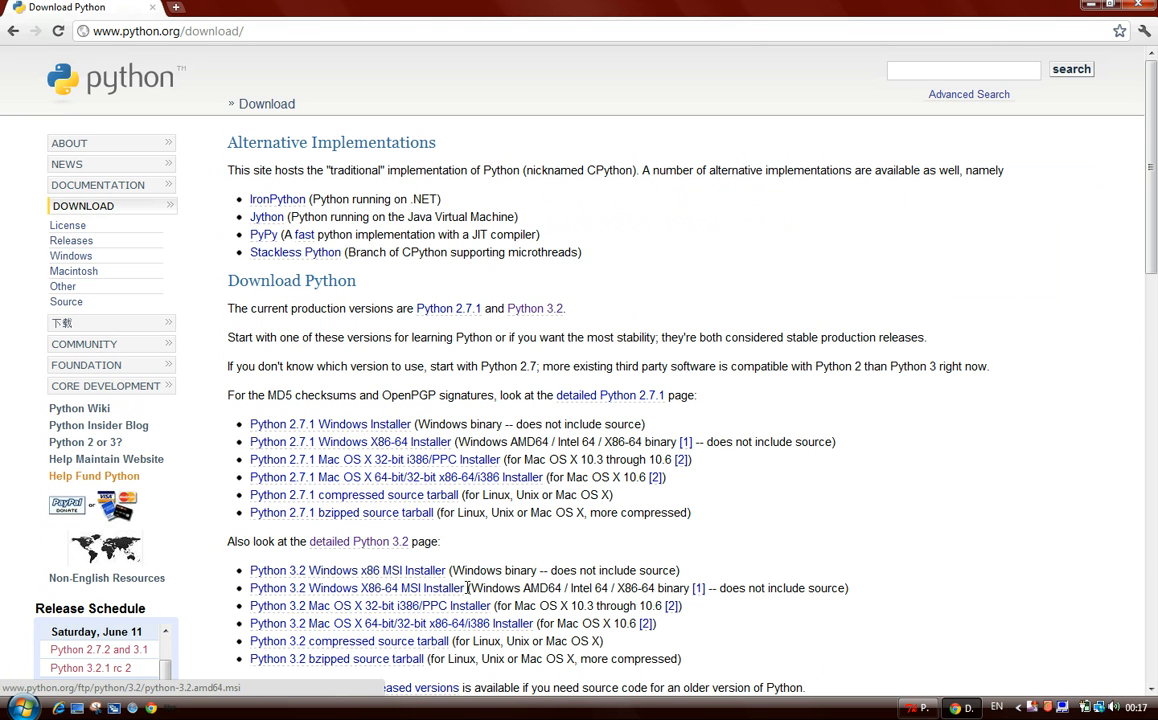
mouse_move(618, 537)
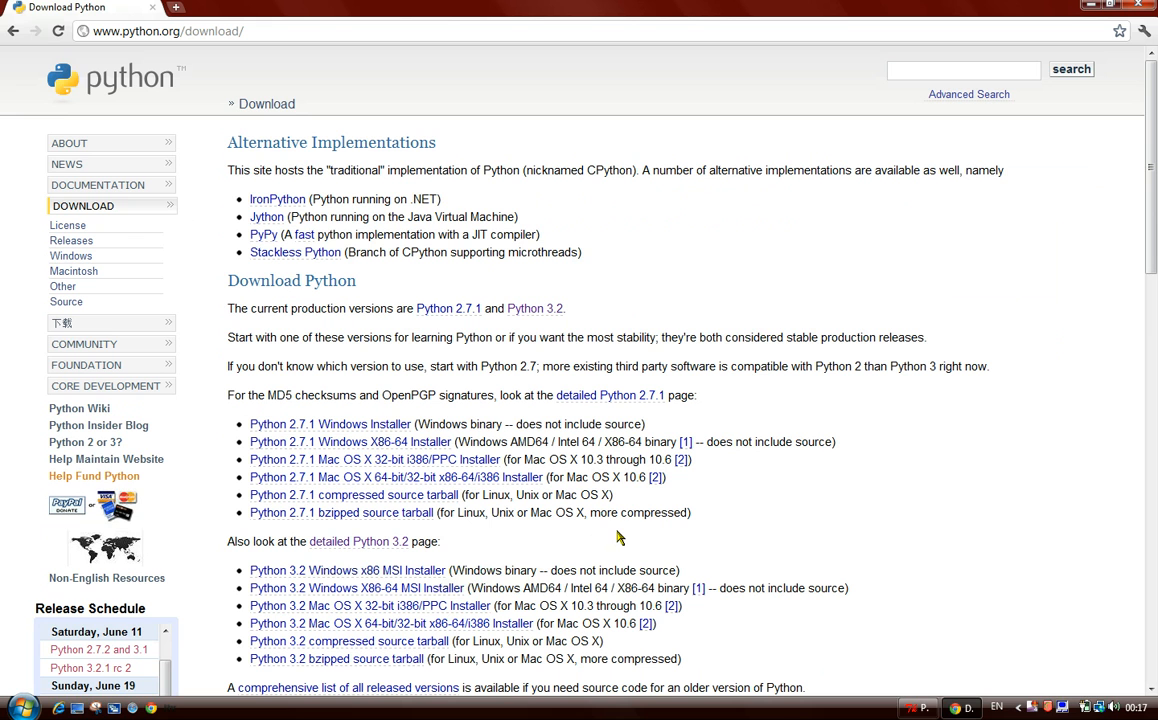
mouse_move(628, 533)
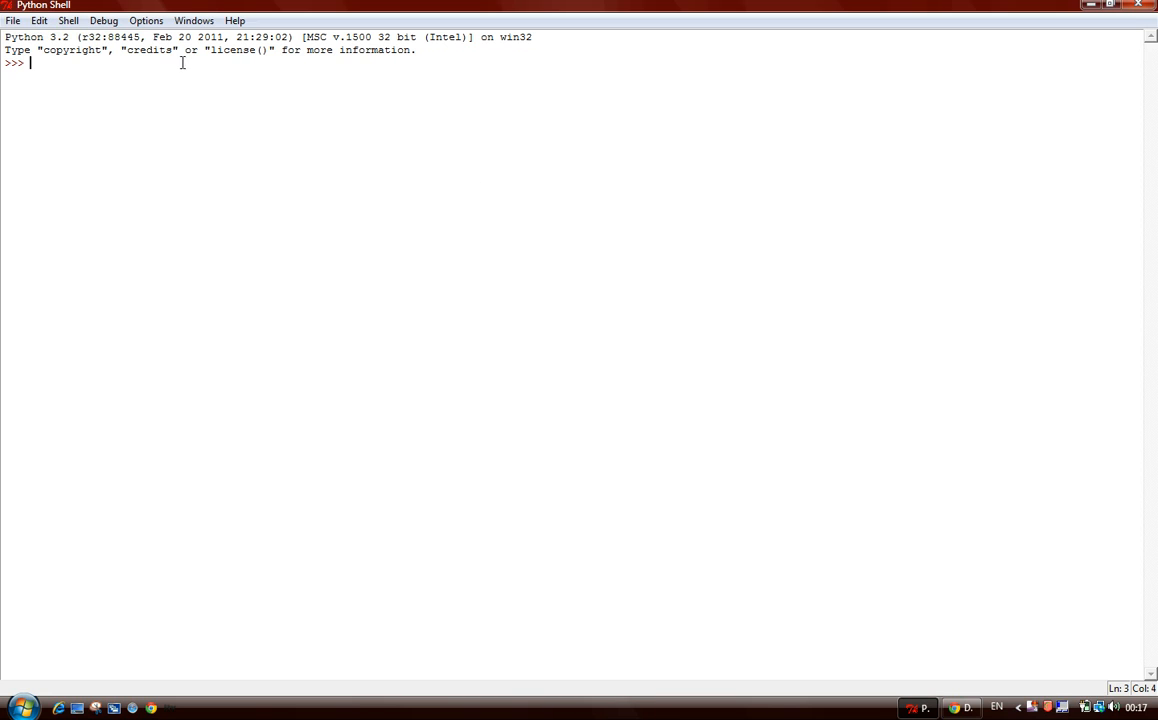
mouse_move(16, 83)
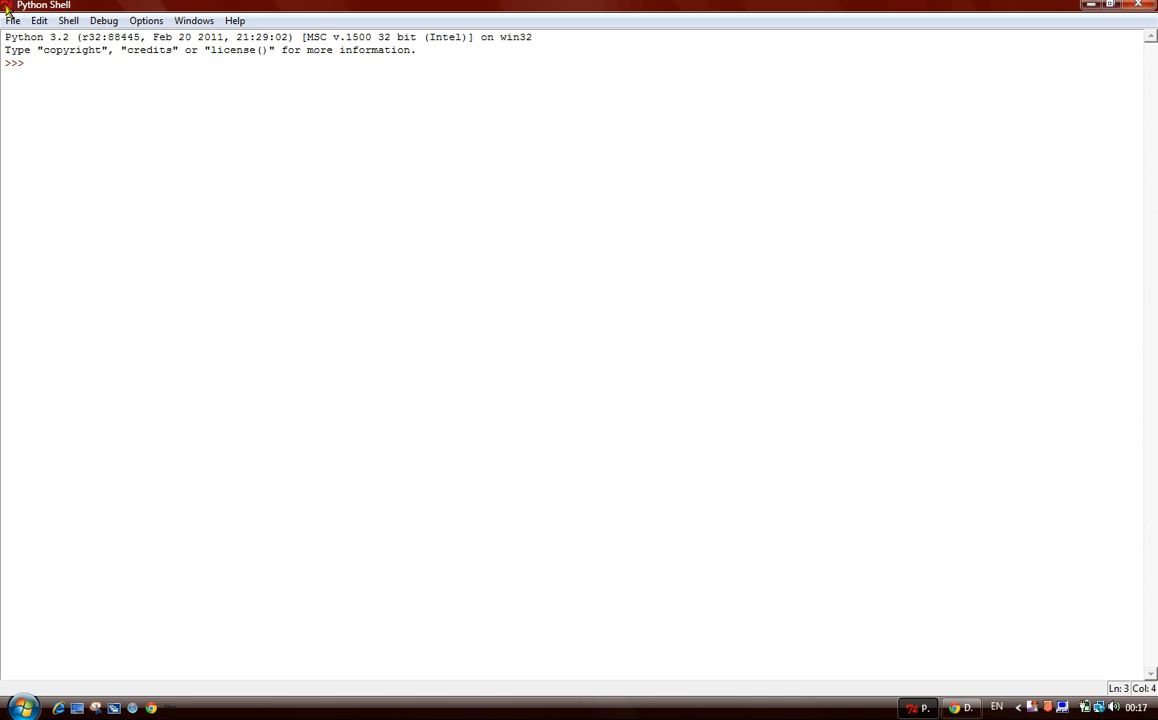
mouse_move(283, 31)
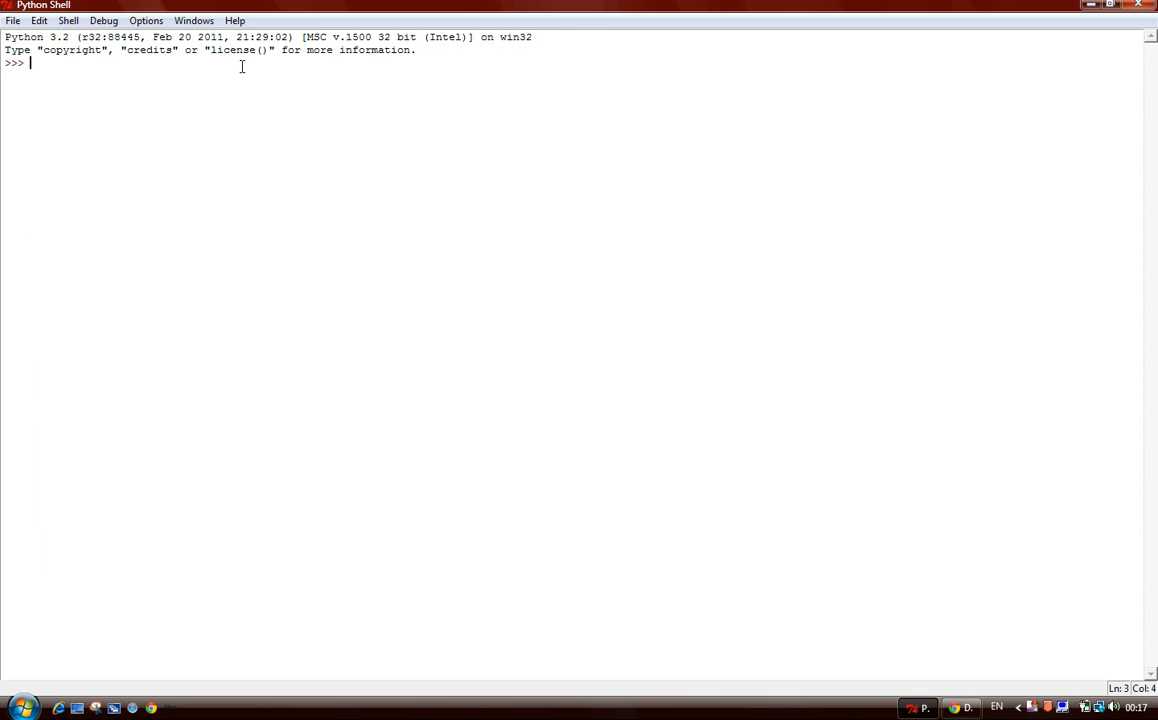
mouse_move(48, 69)
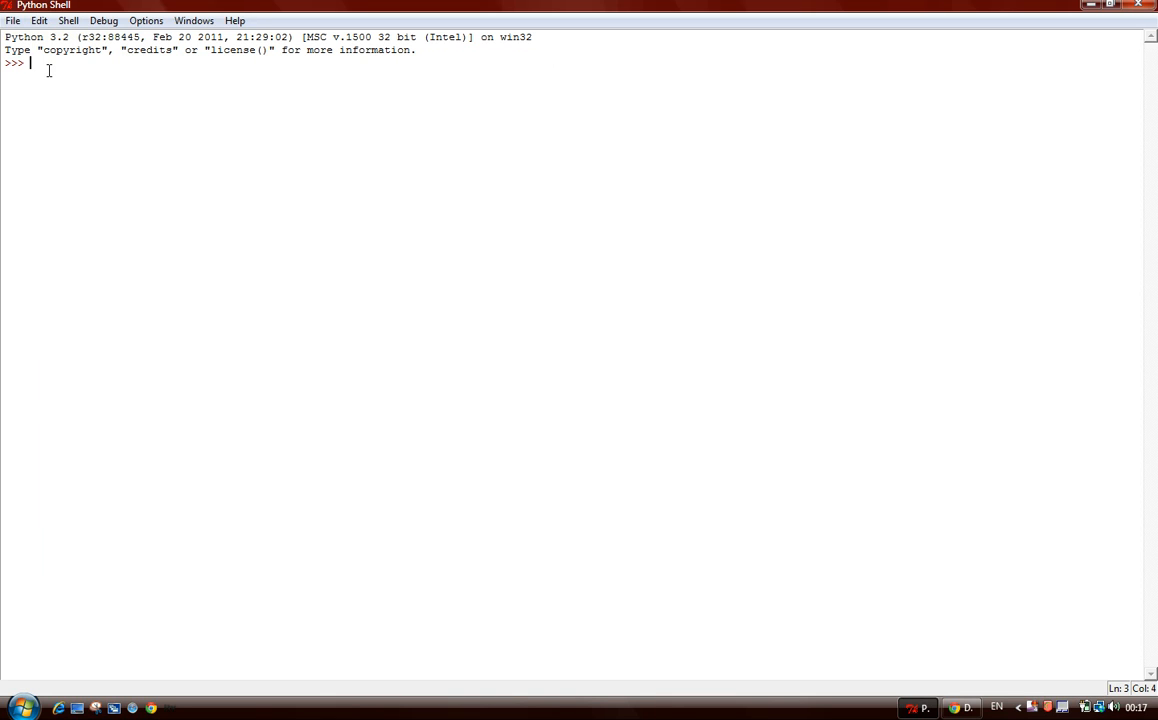
- Enter print("Hello person") at the >>> prompt so the shell outputs Hello person
text(print)
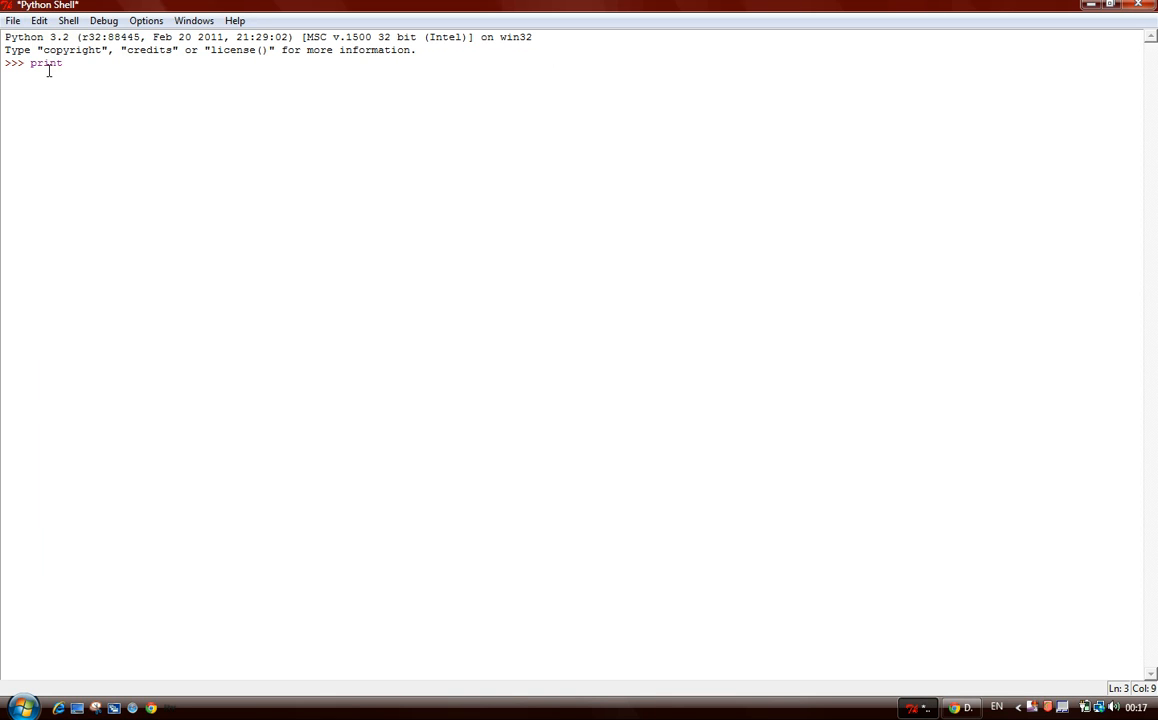
text(())
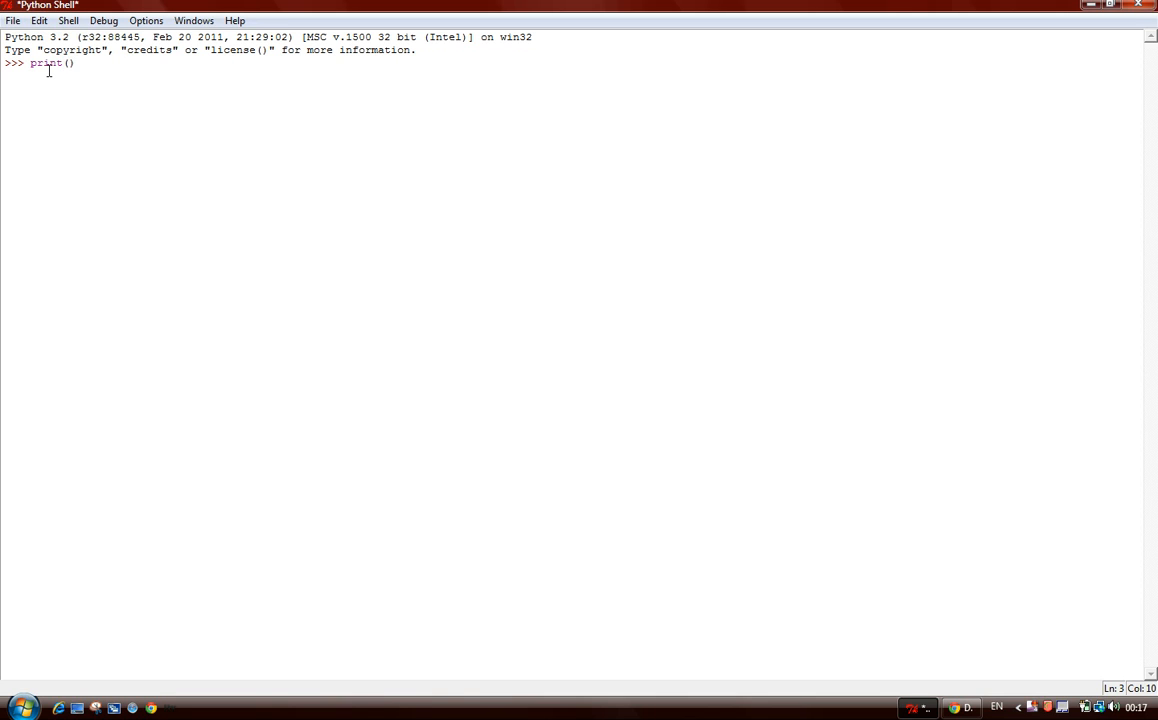
text(")
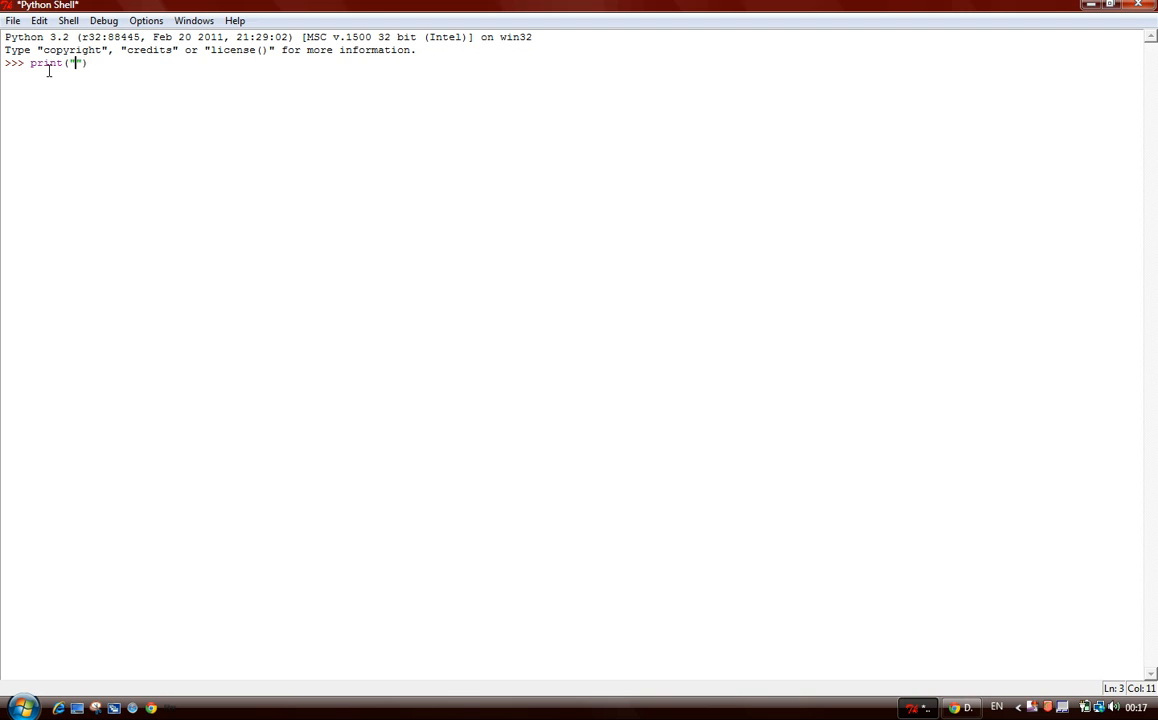
text(Hello)
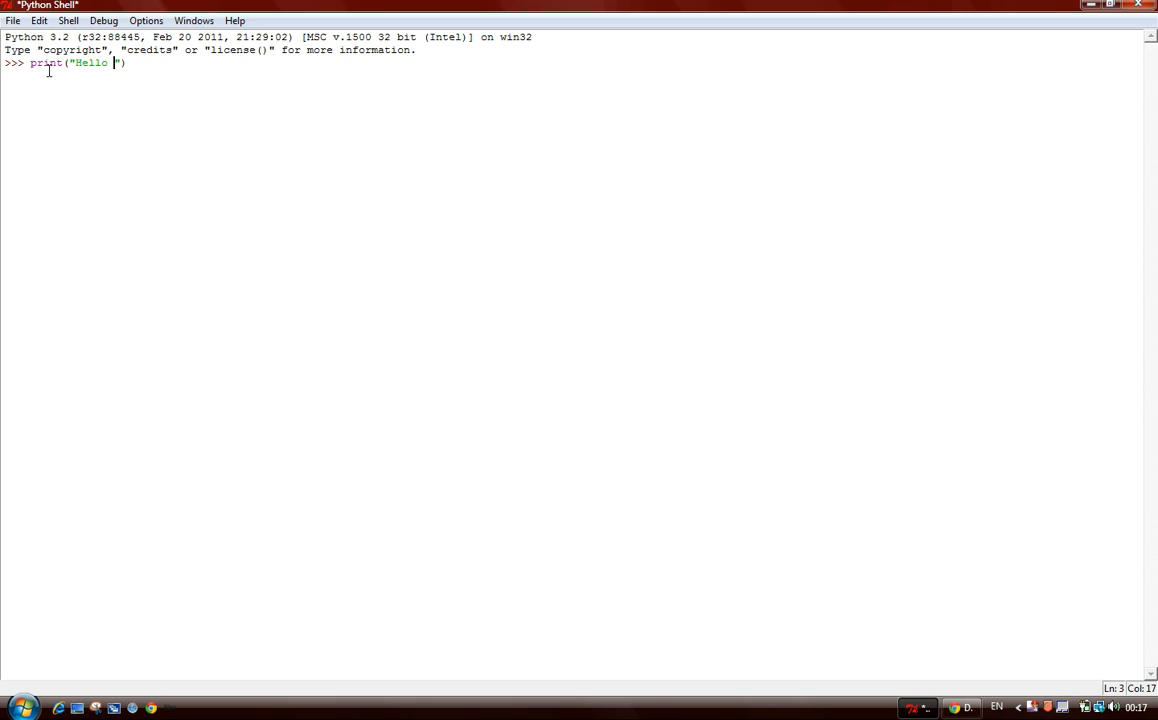
text(person)
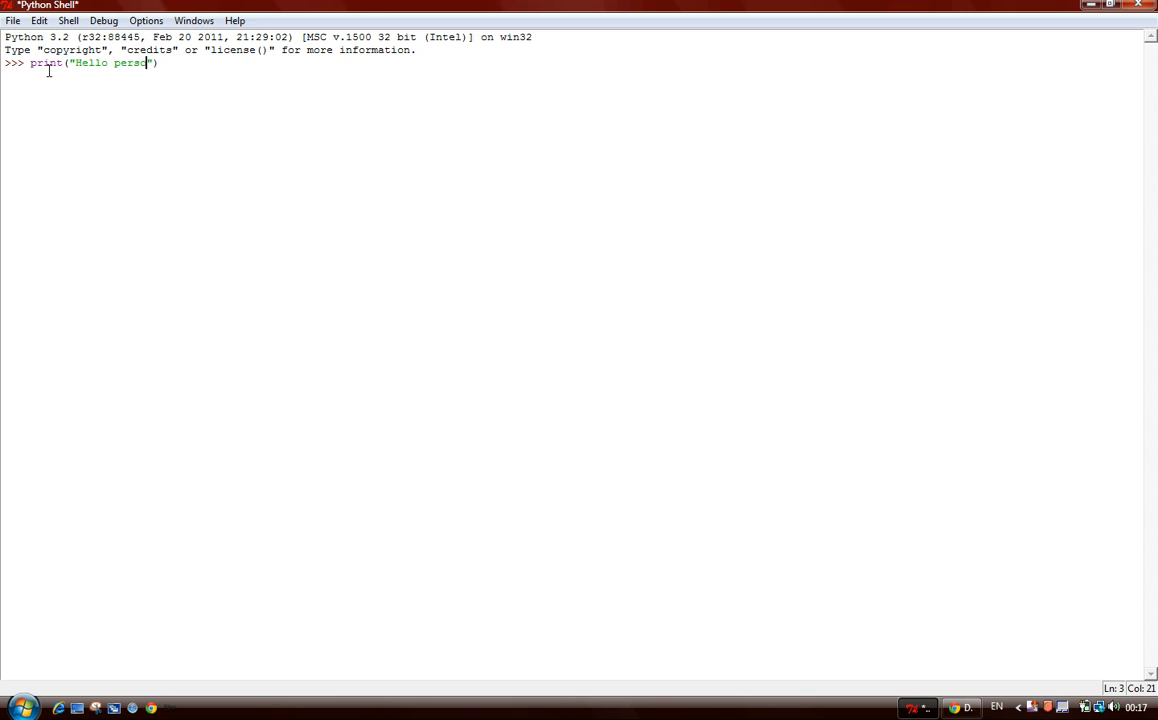
text(n"))
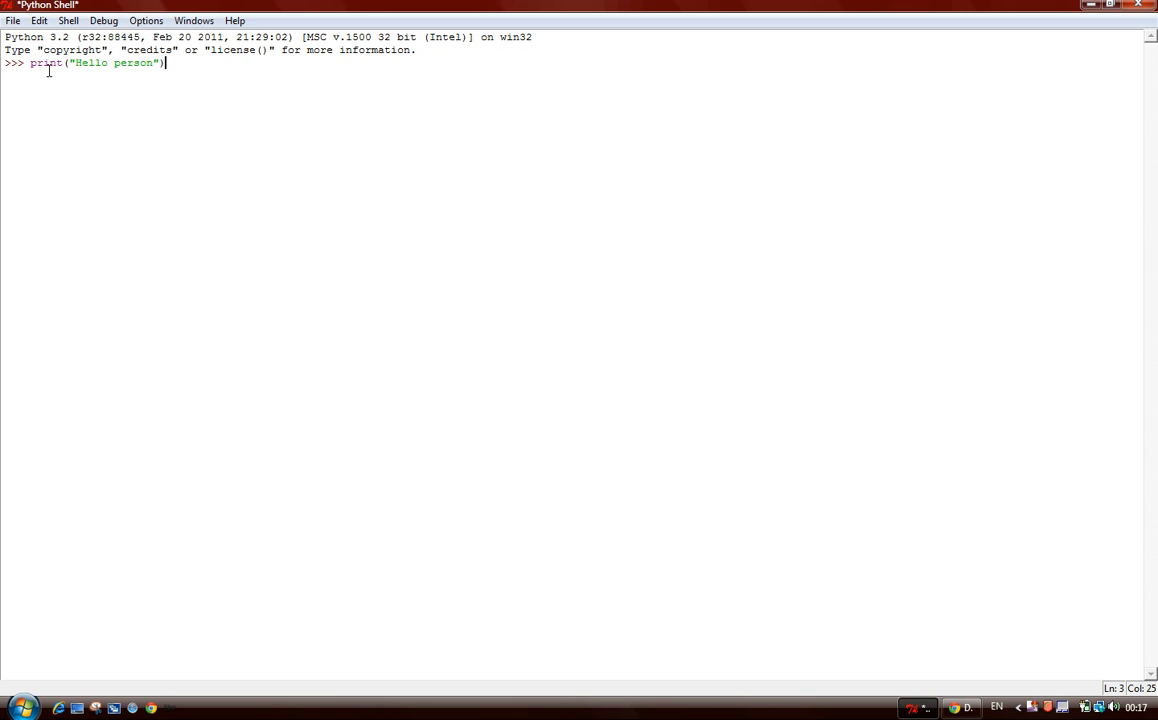
key(Return)
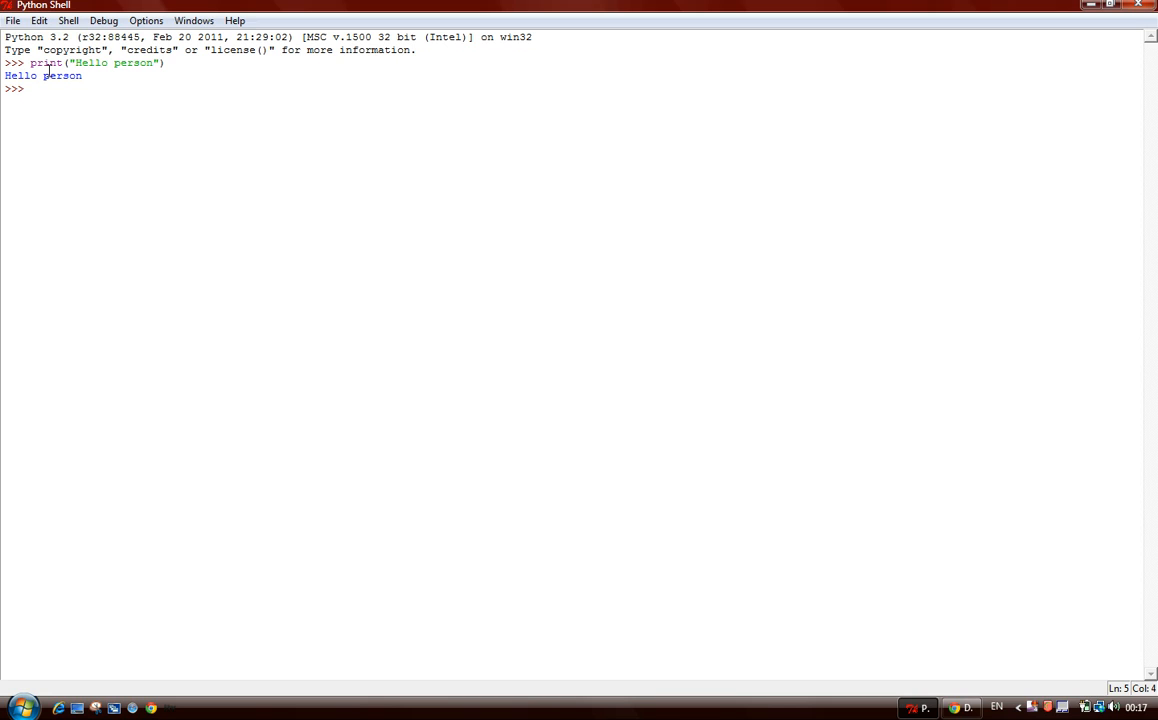
text(x =)
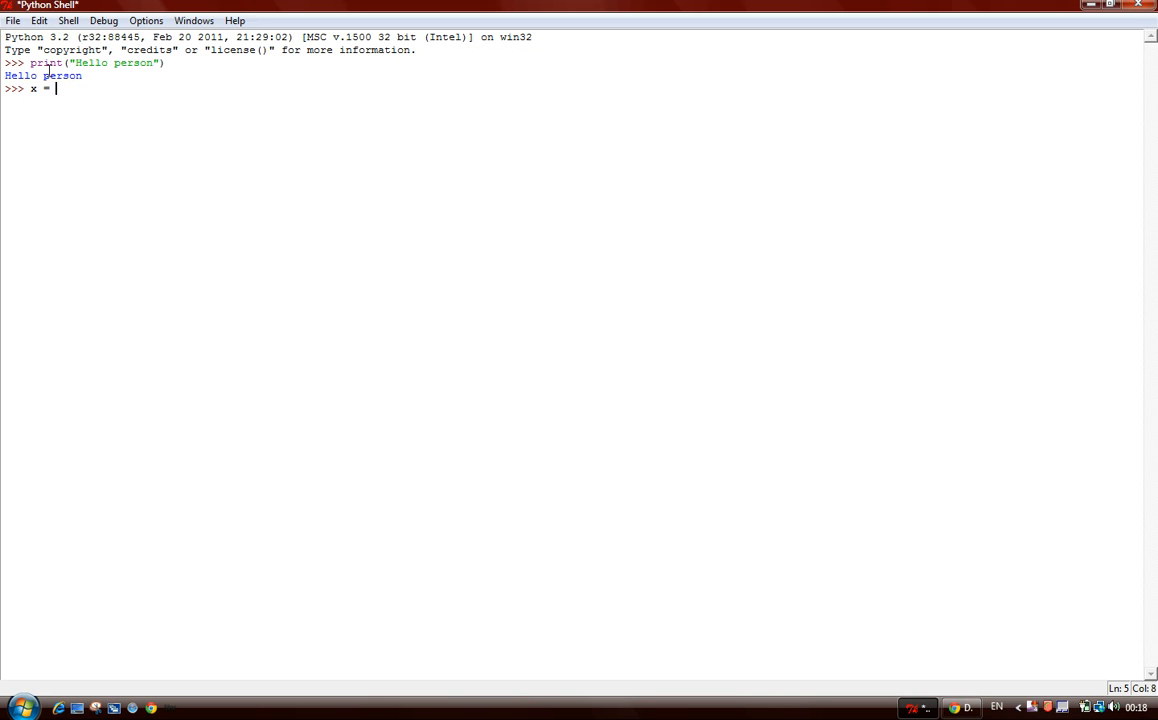
- Assign x = 9 and evaluate x, which echoes 9
text(9)
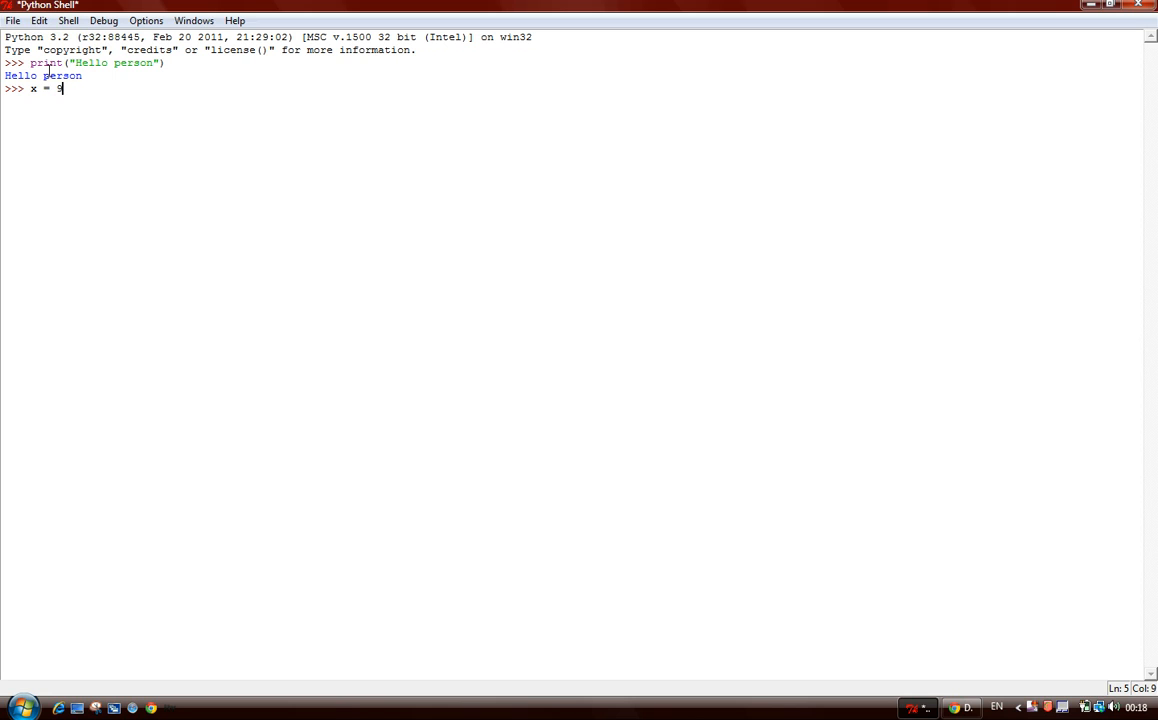
key(Return)
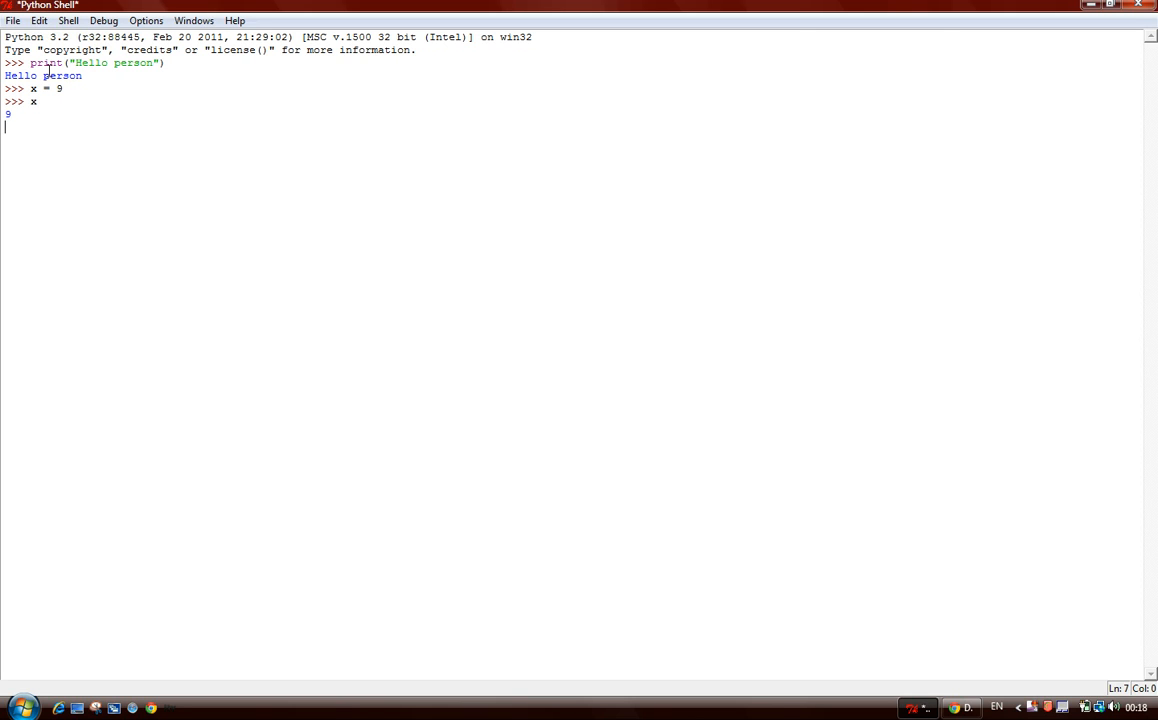
key(Return)
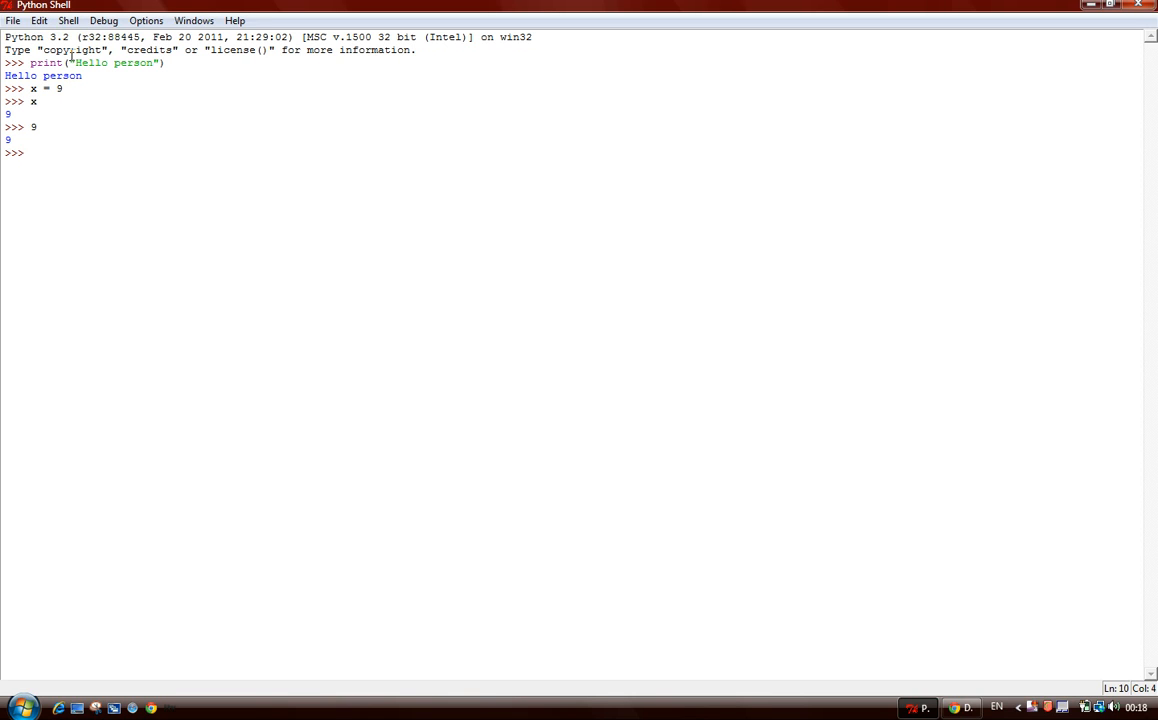
- Reassign x = x+x and evaluate x, confirming it now equals 18
text(x =)
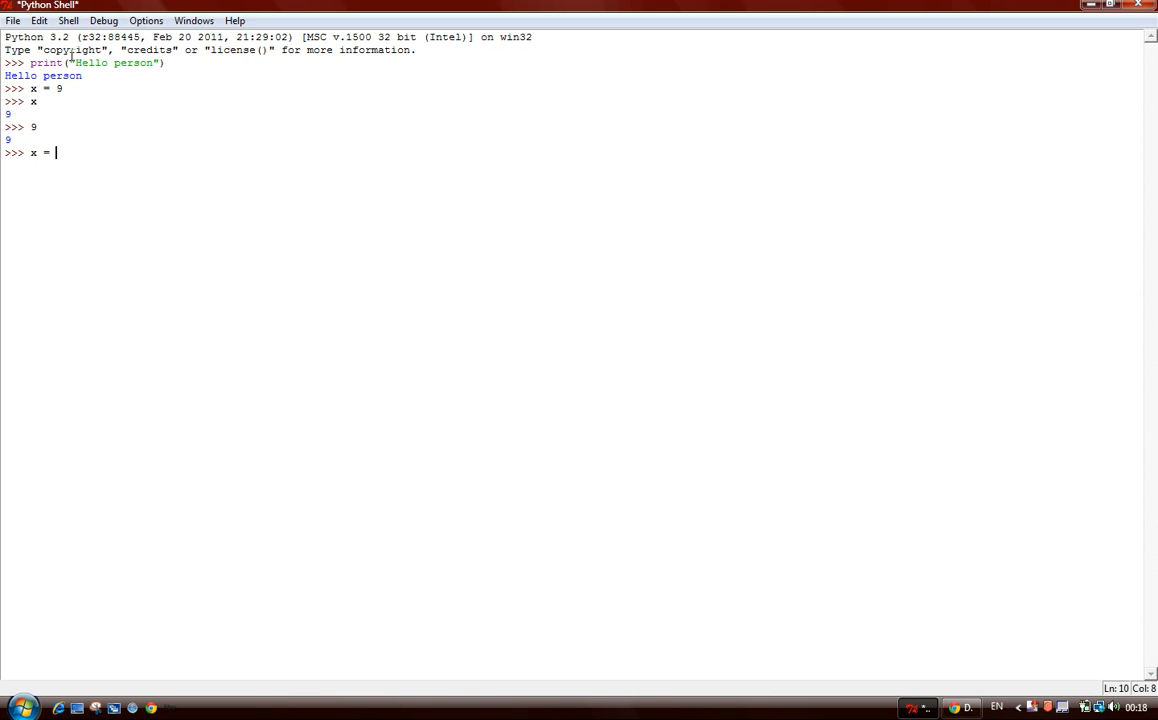
text(x+)
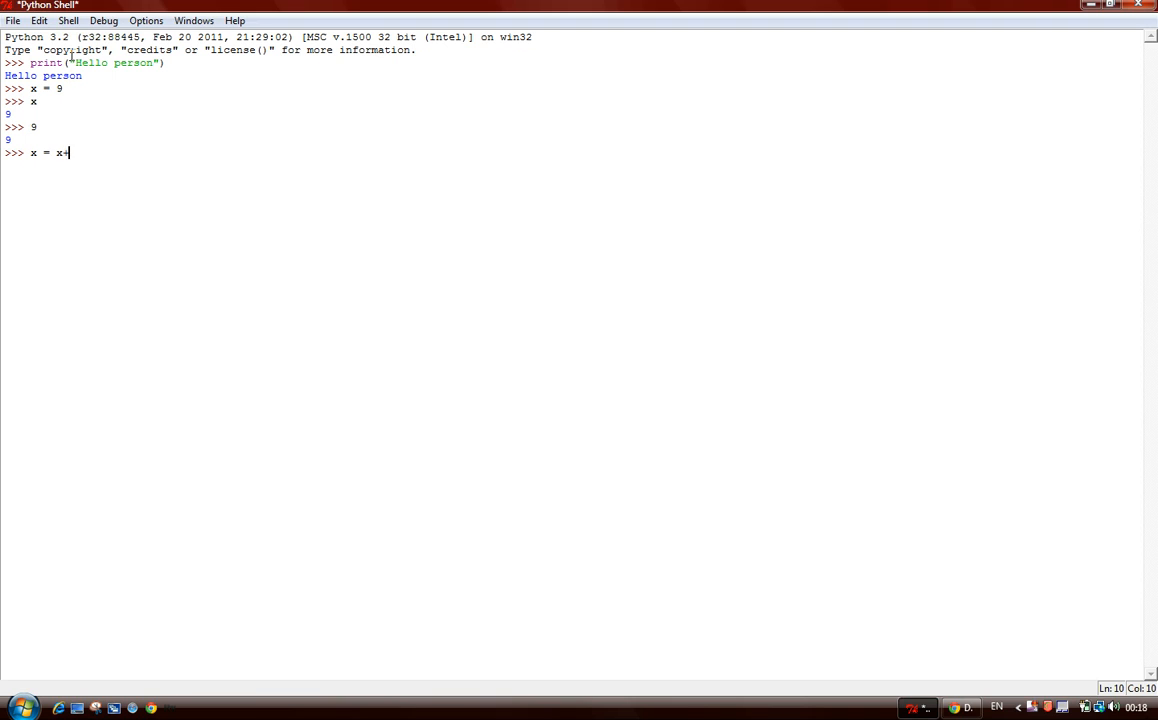
text(x)
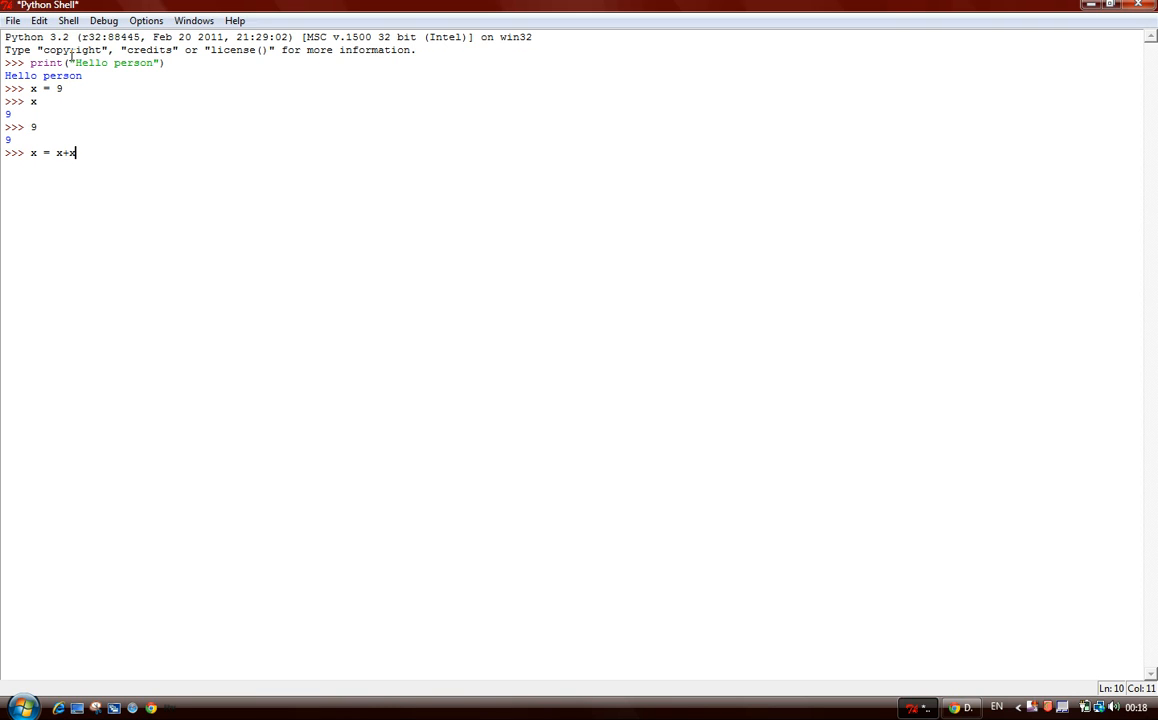
key(Return)
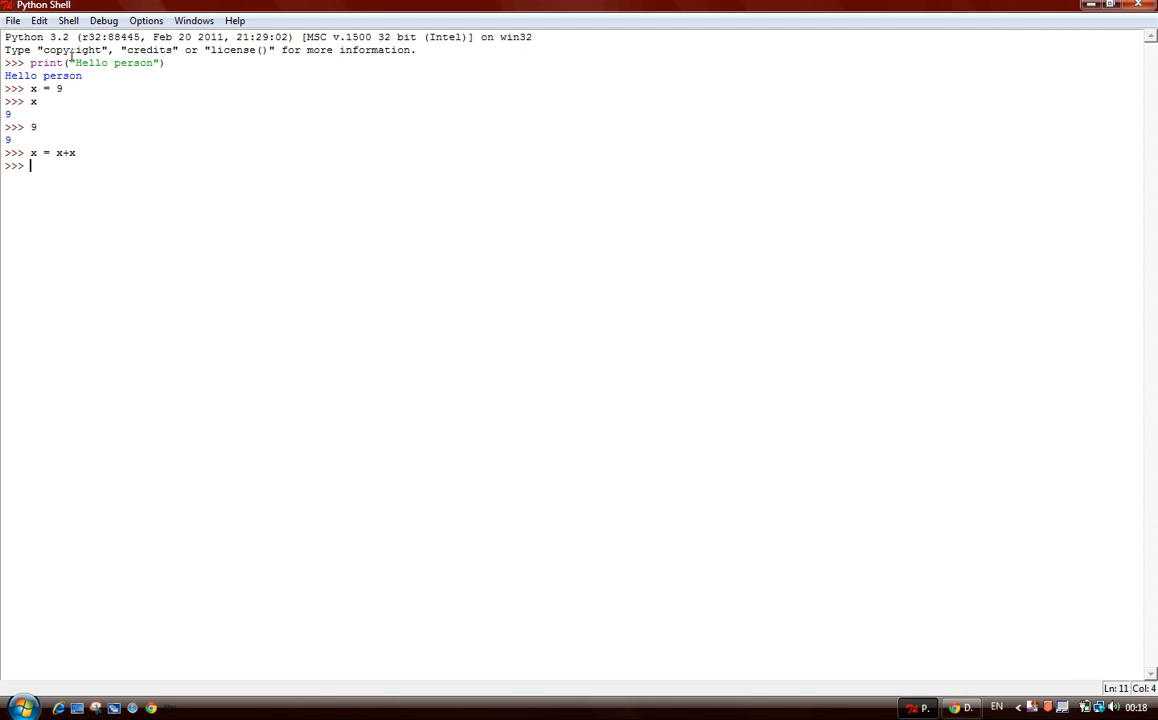
key(Return)
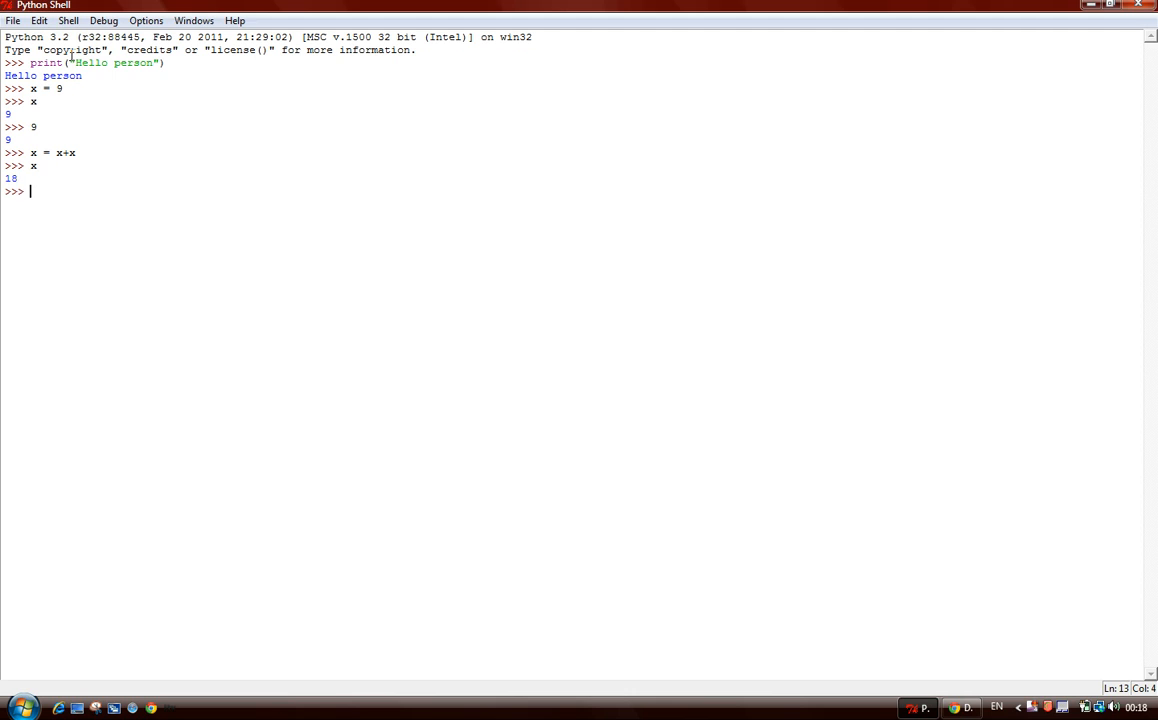
mouse_move(227, 151)
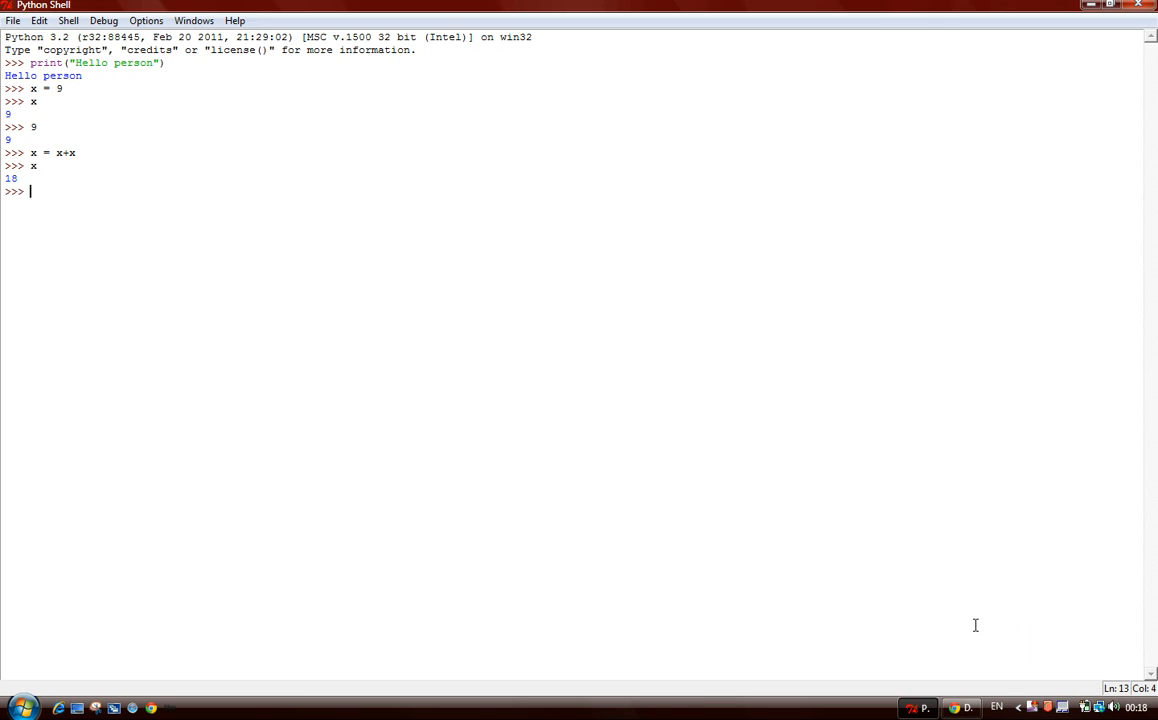
mouse_move(981, 555)
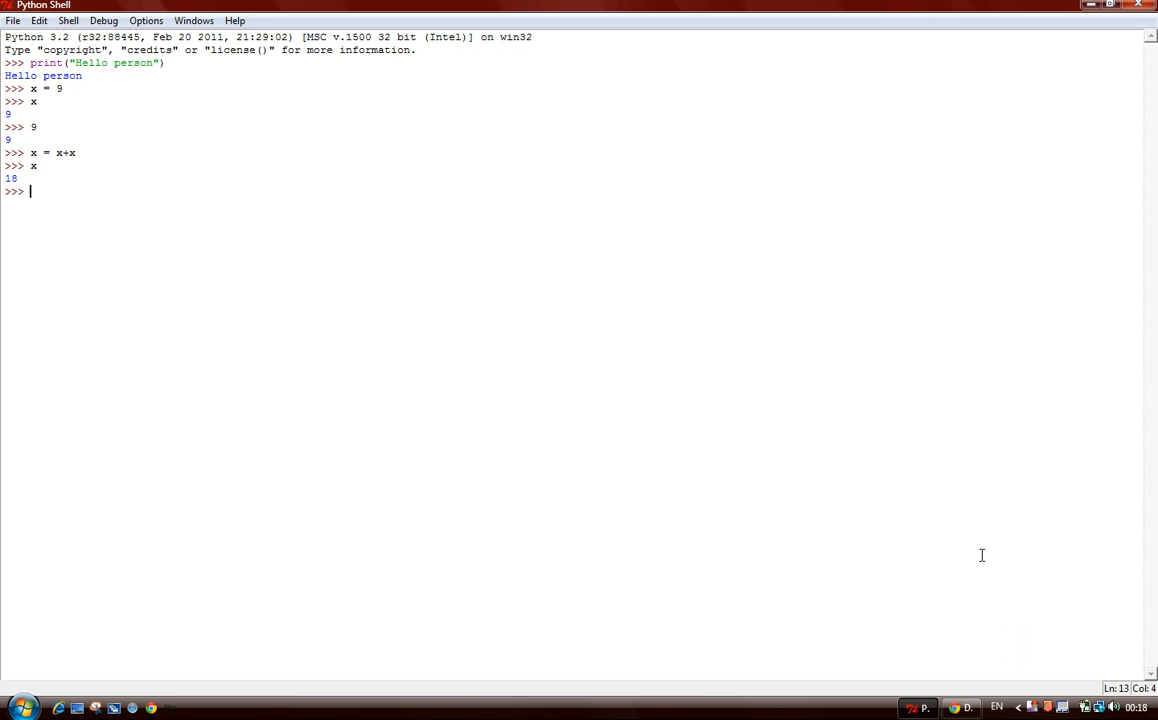